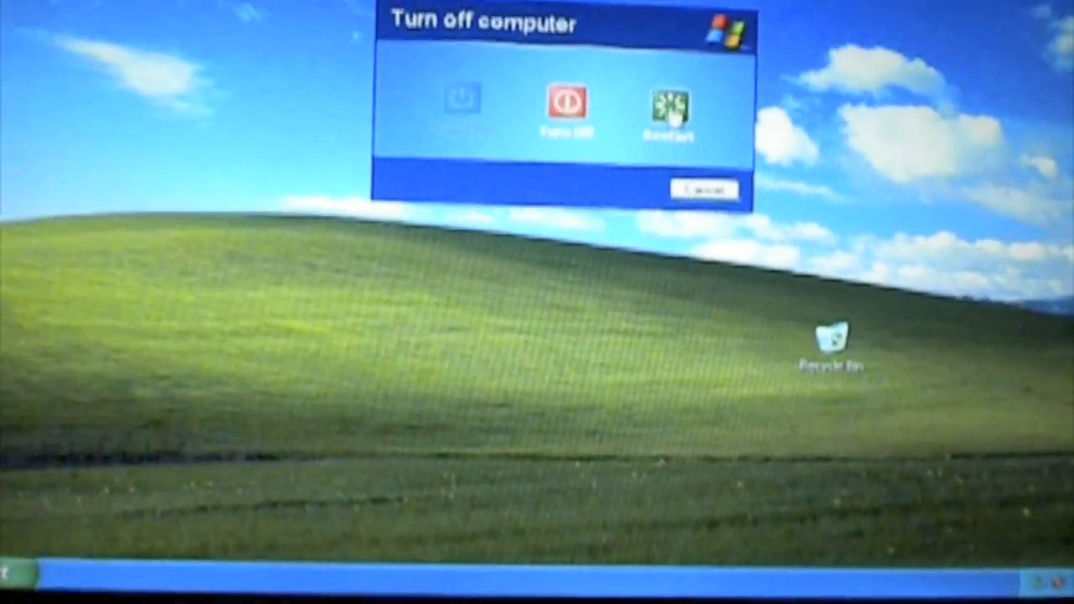
Step: Choose Restart in the Turn off computer dialog to reboot Windows XP
{"action": "left_click", "coordinate": [567, 104]}
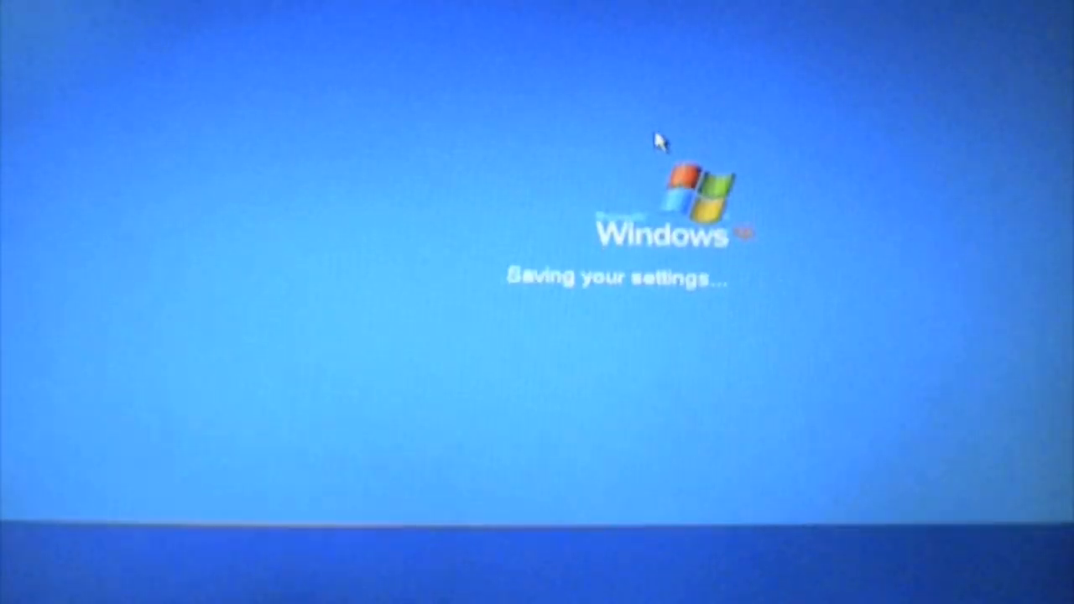